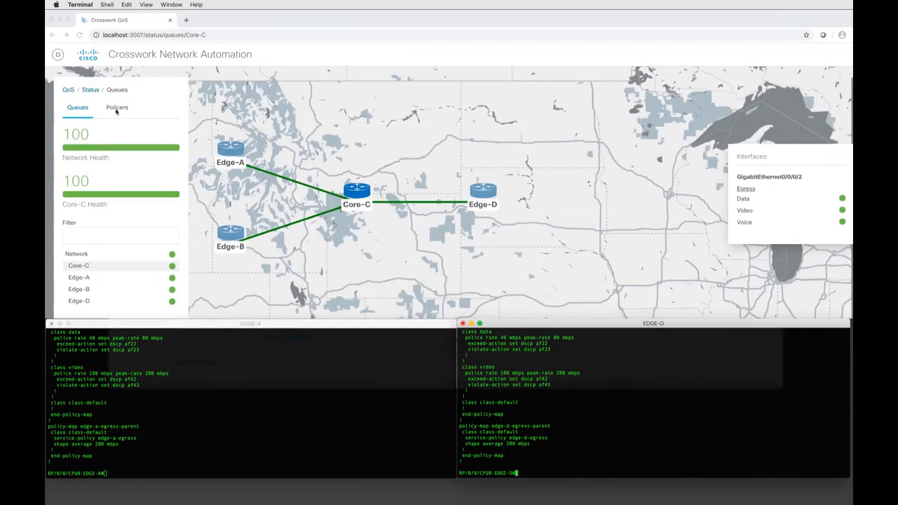
Show Edge-B's policer health, with data, video and voice classes all green.
left_click(117, 107)
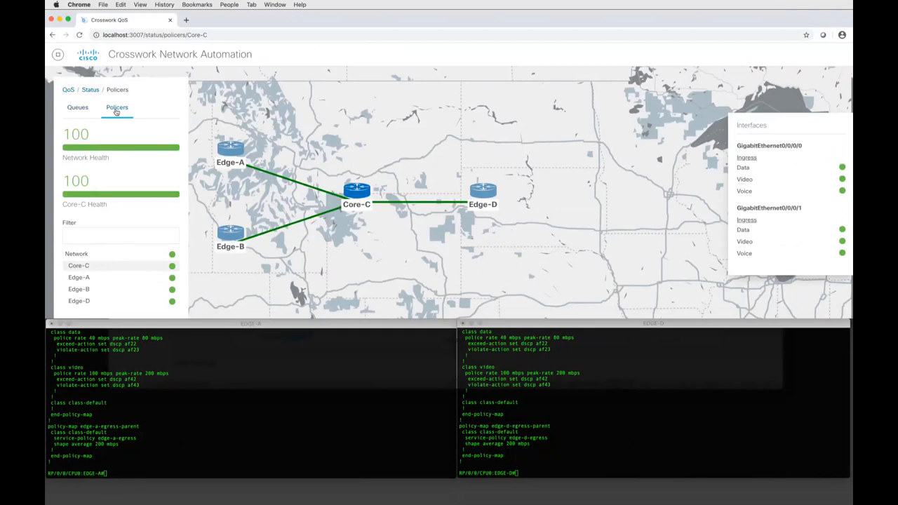
mouse_move(117, 108)
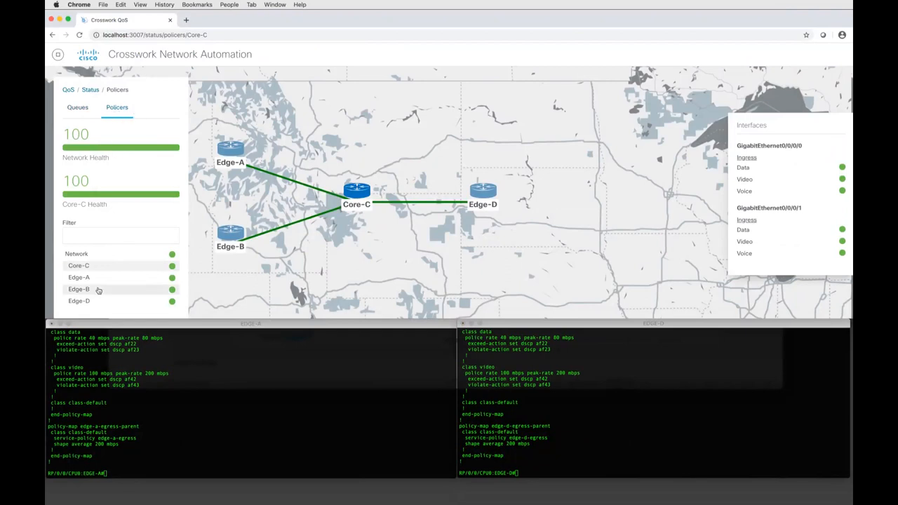
left_click(79, 289)
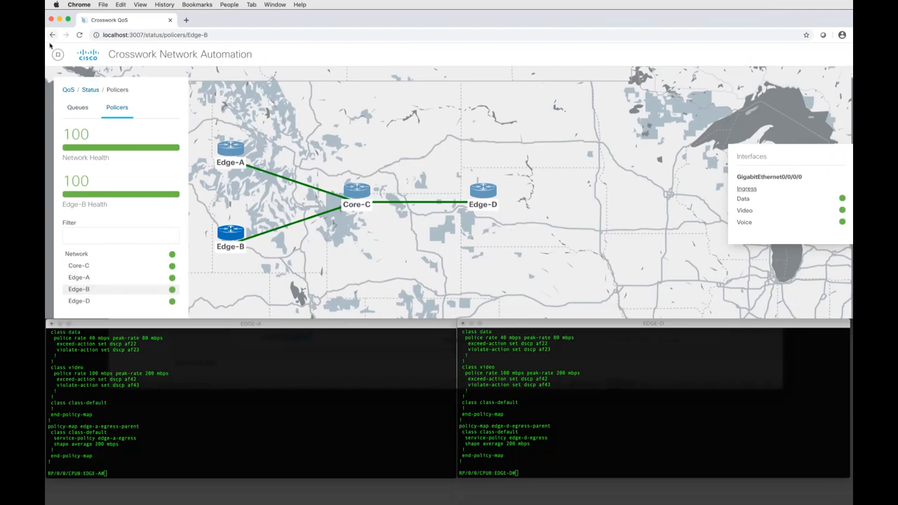
left_click(59, 54)
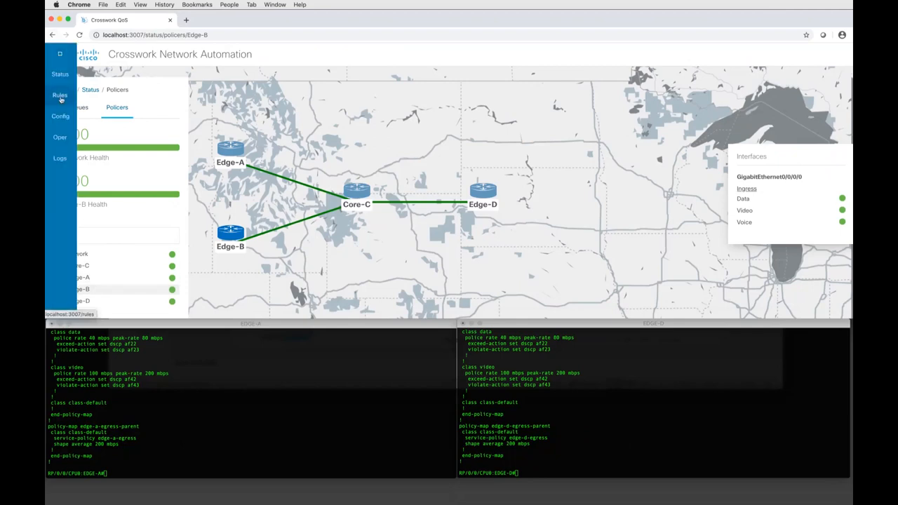
Open the Rules page and scroll through the six resolved Core-C and Edge-D rules.
left_click(59, 94)
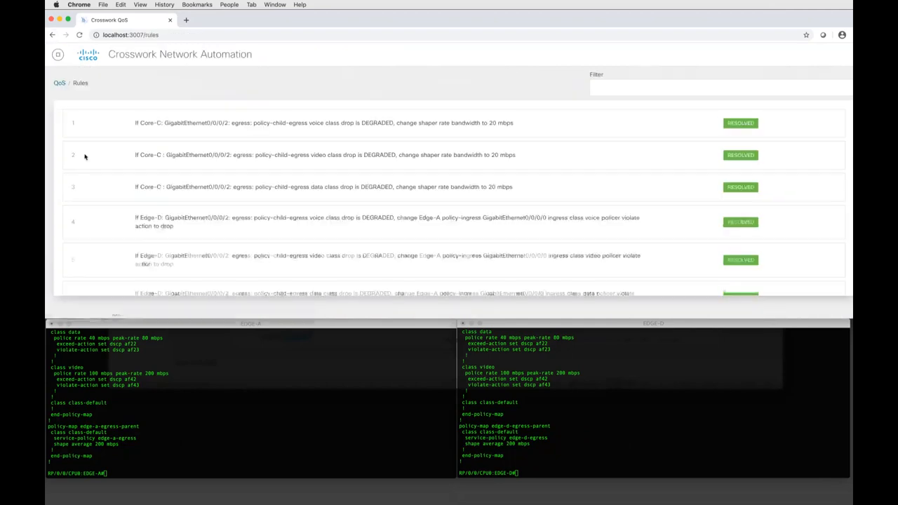
scroll("down", 3)
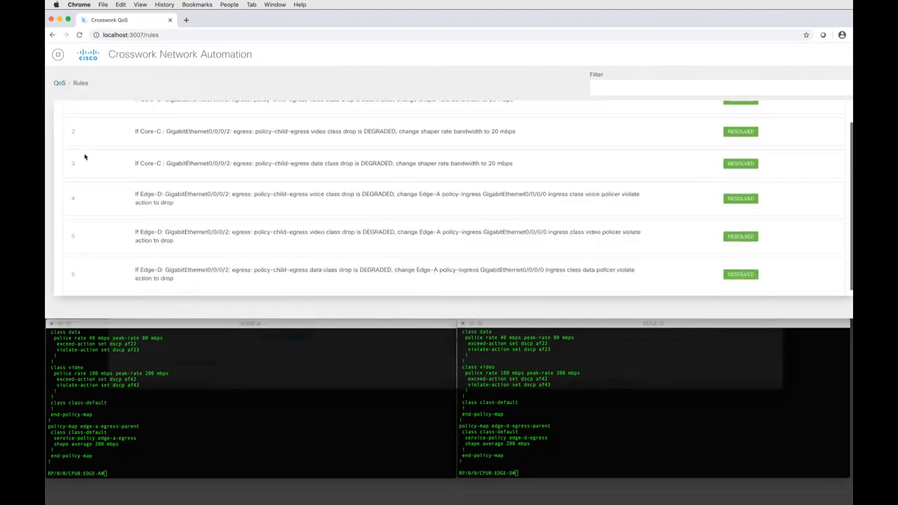
scroll("up", 3)
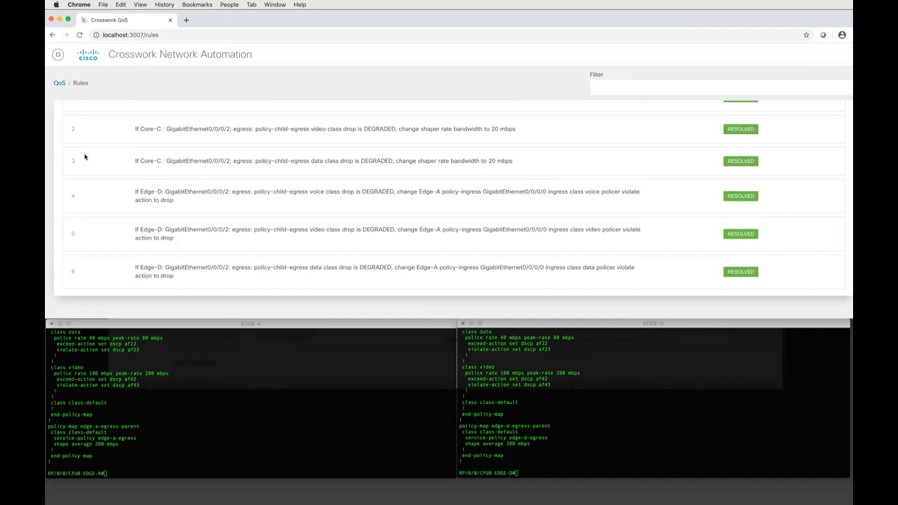
mouse_move(65, 67)
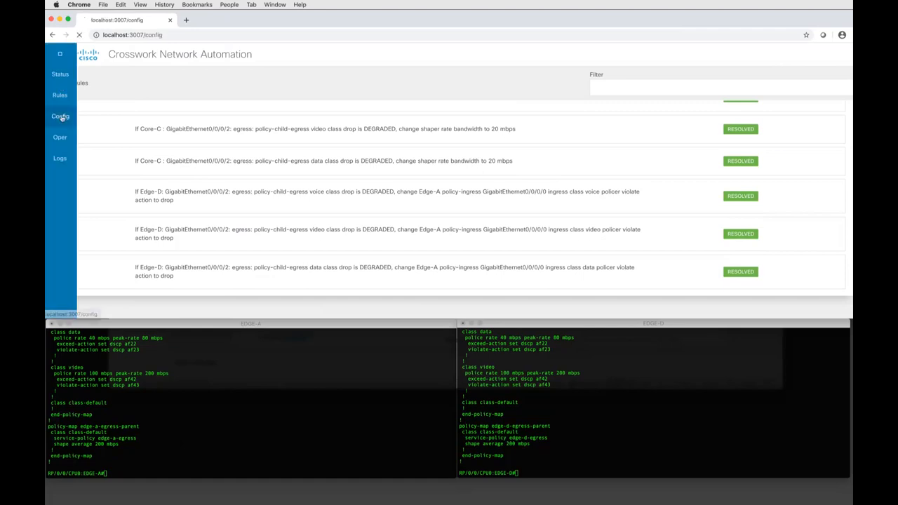
View device config, switch Device Name to Core-C, then show Edge-A ingress stats on 0/0/0/0.
left_click(60, 115)
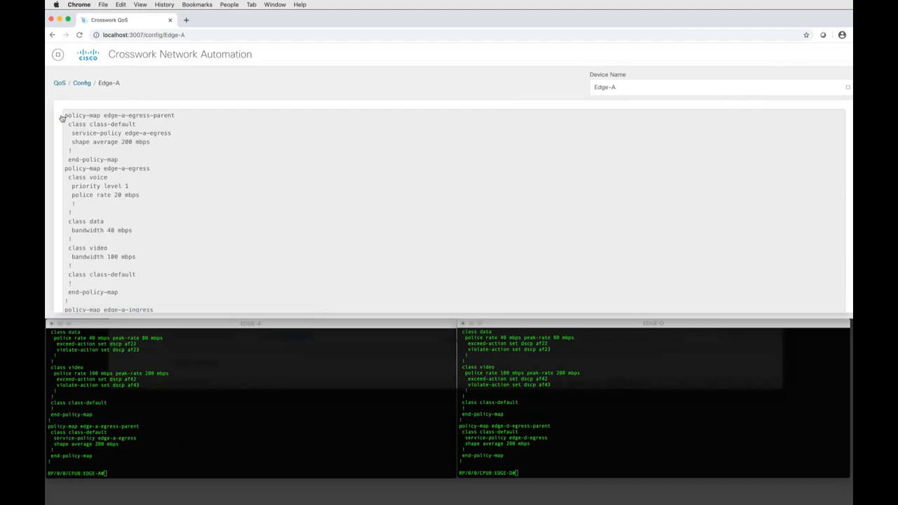
mouse_move(707, 76)
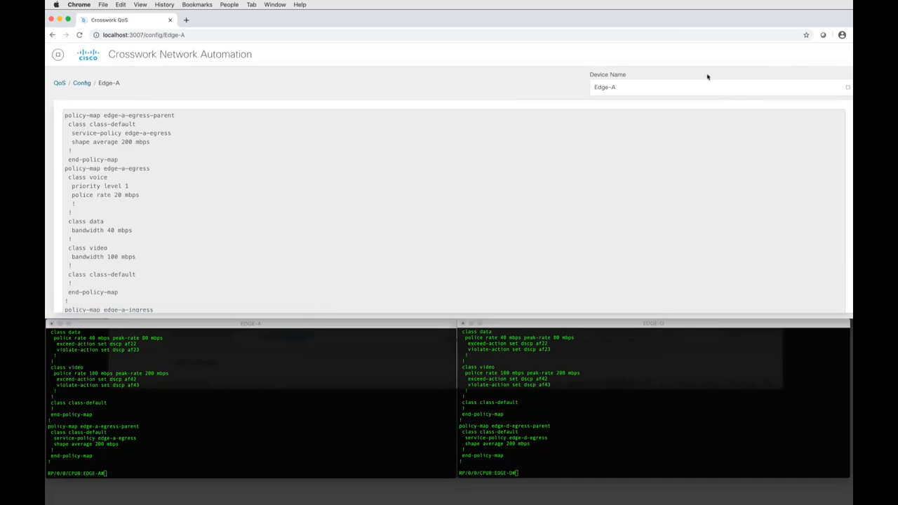
left_click(716, 87)
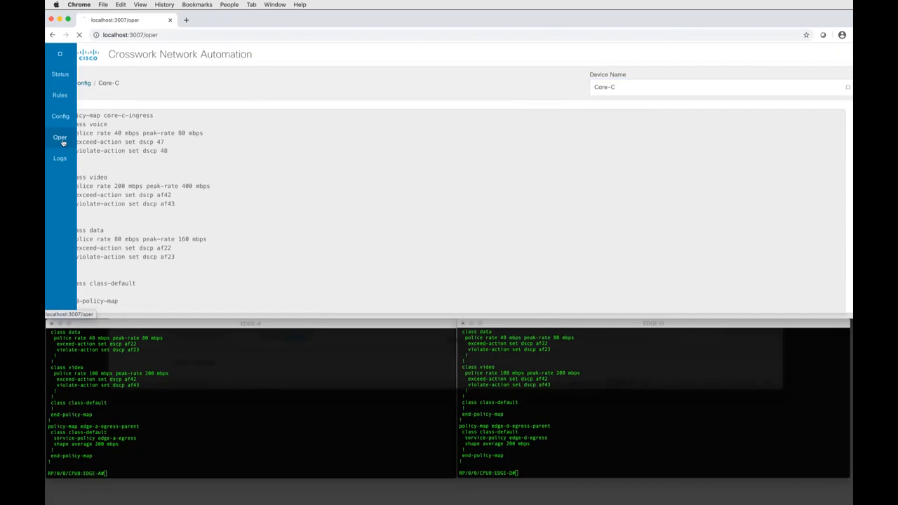
left_click(60, 138)
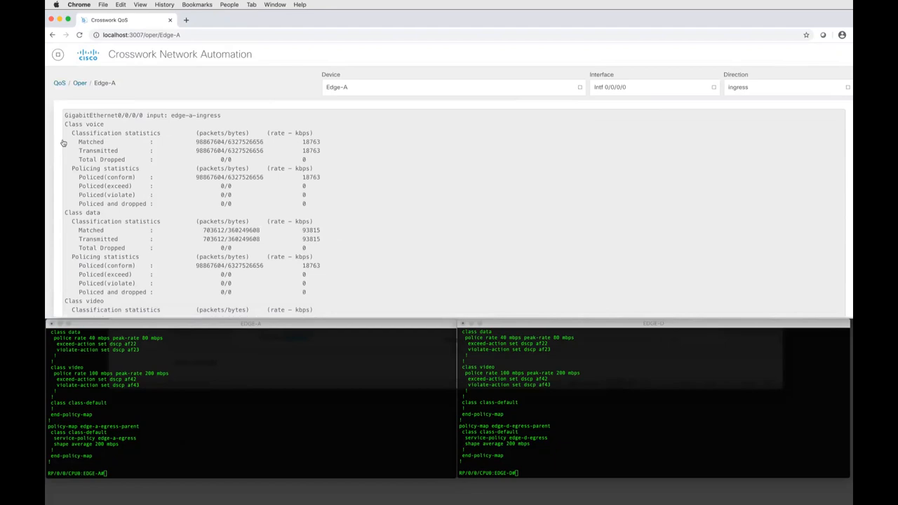
left_click(58, 54)
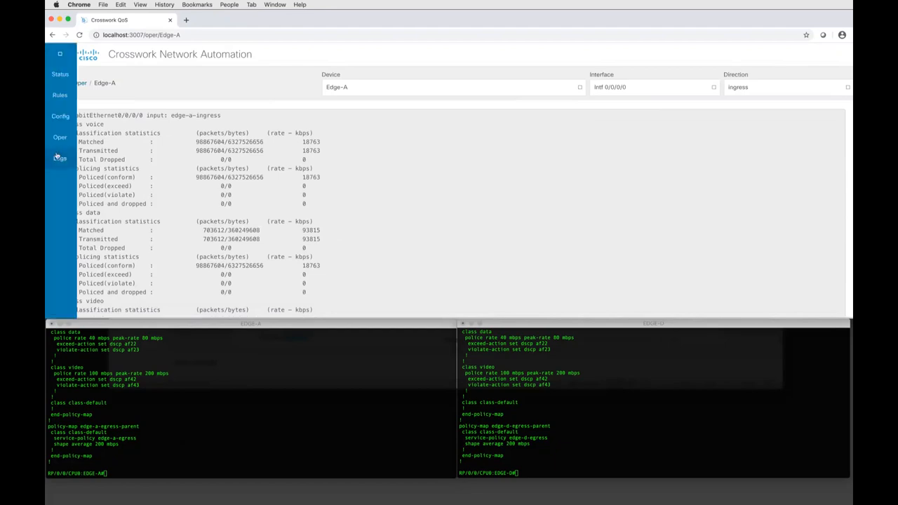
Open the event log reporting policing and queueing networks healthy.
left_click(60, 158)
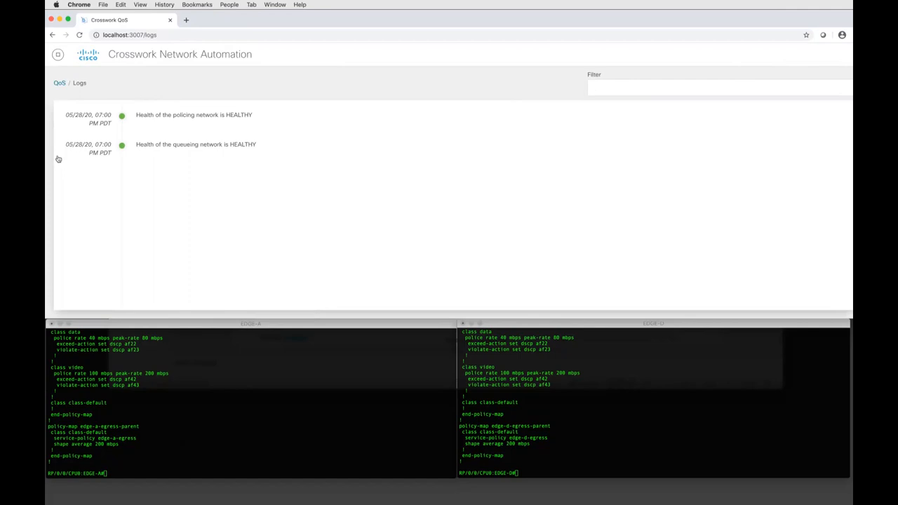
mouse_move(168, 358)
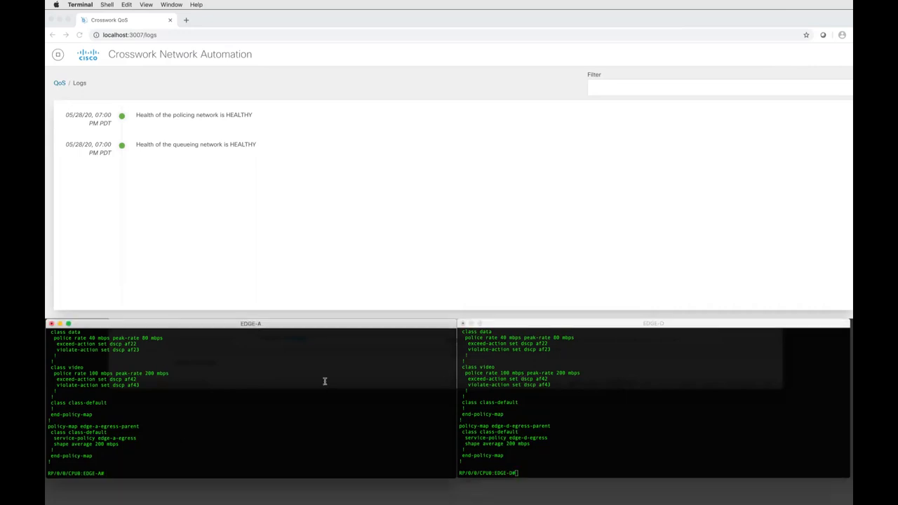
On EDGE-A, show running-config policy-map and restart qos_ea at location 0/0/CPU0.
type("show running-config policy-map")
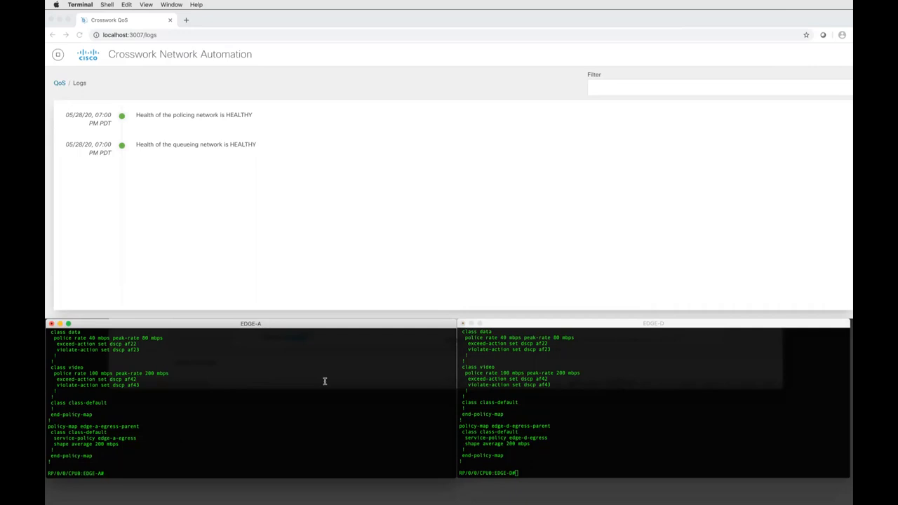
mouse_move(535, 390)
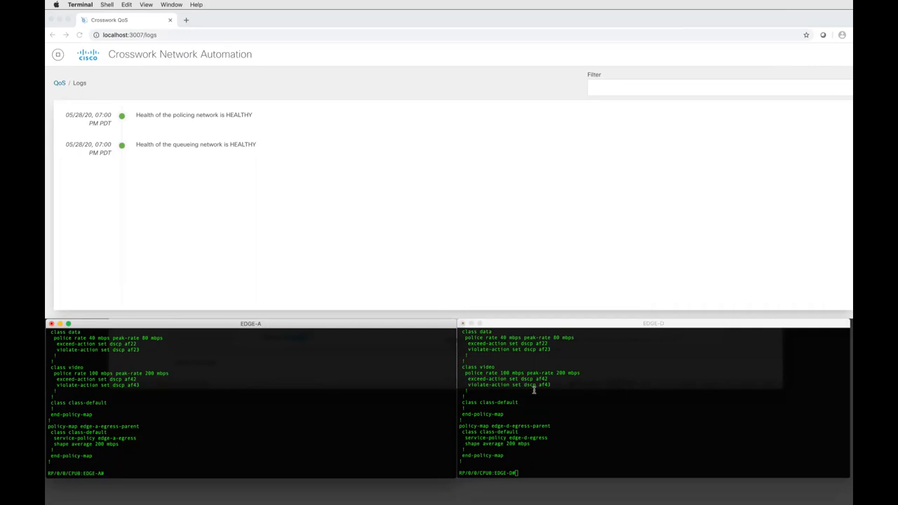
type("show running-config policy-map")
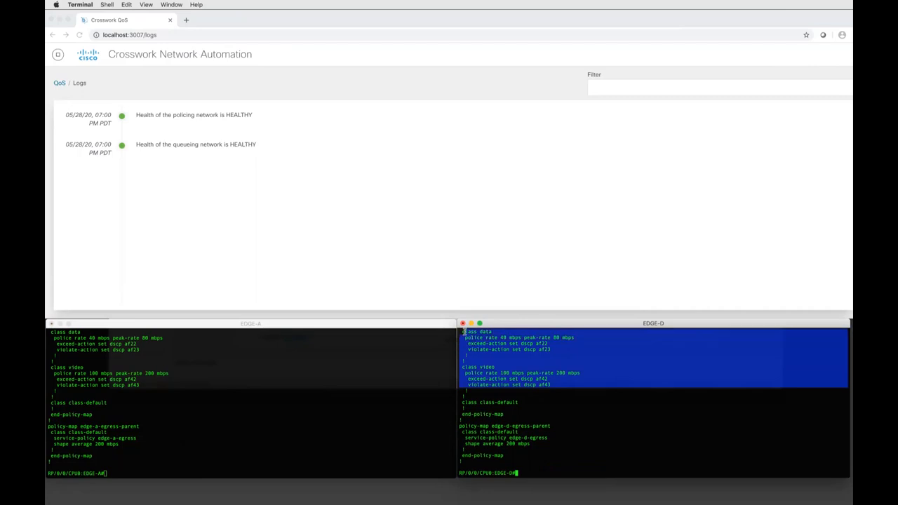
left_click(334, 394)
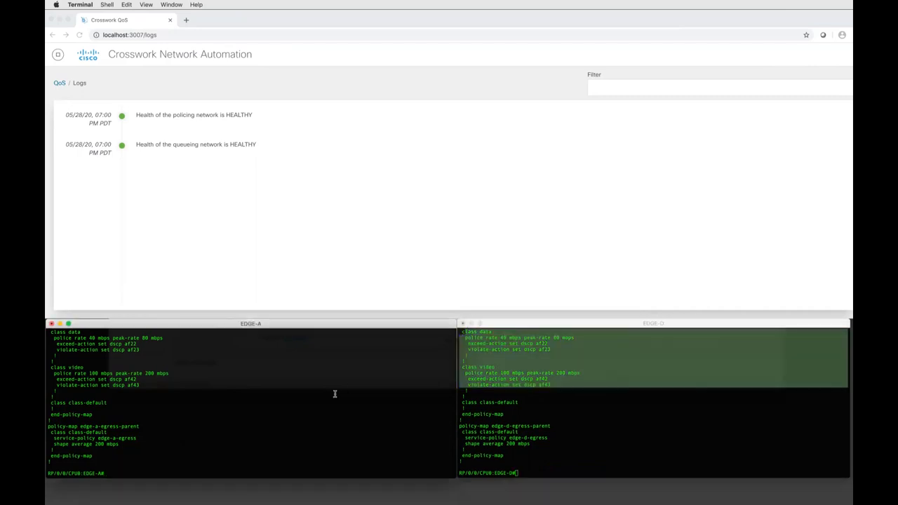
type("show running-config policy-map")
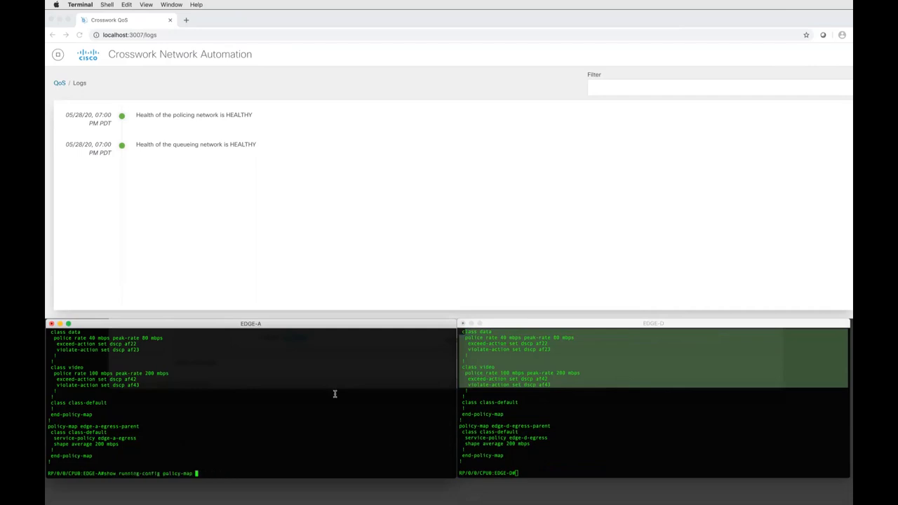
type("process restart qos_ea location 0/0/CPU0")
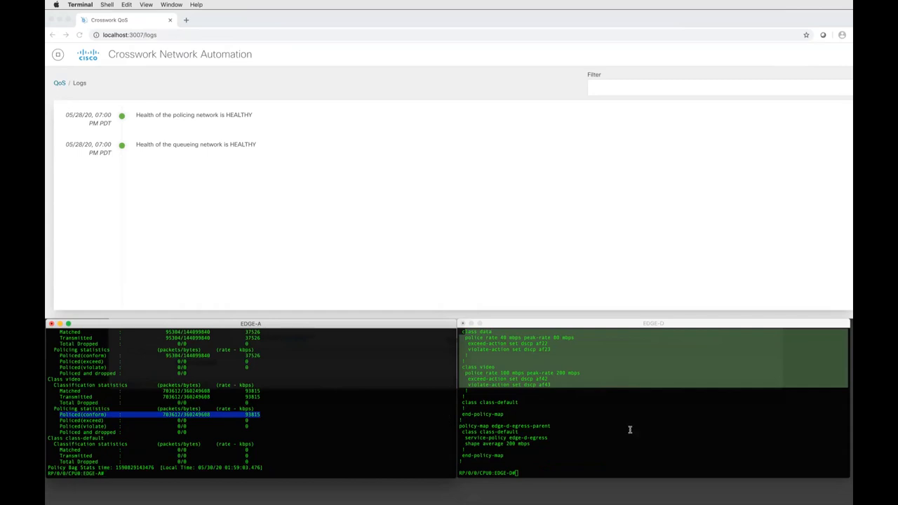
Run 'show policy-map interface gigabitEthernet 0/0/0/2 output' on EDGE-D.
type("show running-config policy-map")
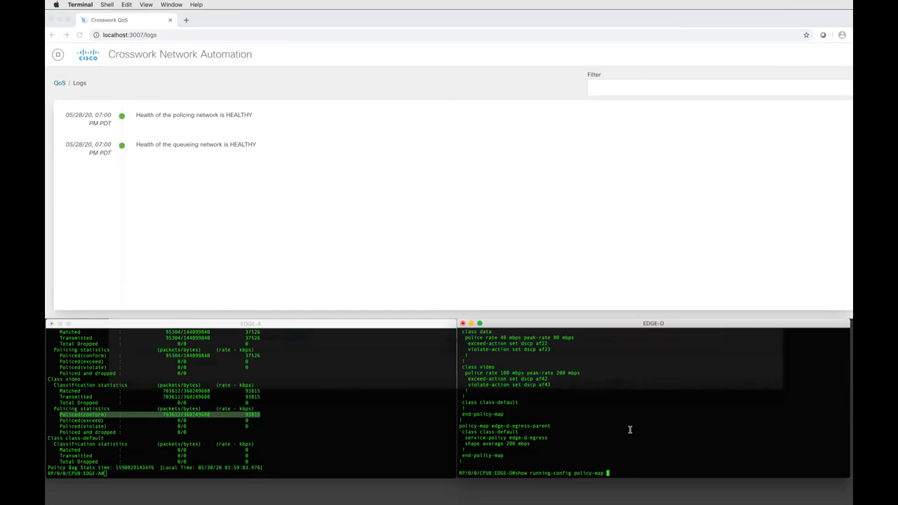
type("show policy-map interface gigabitEthernet 0/0/0/2 output")
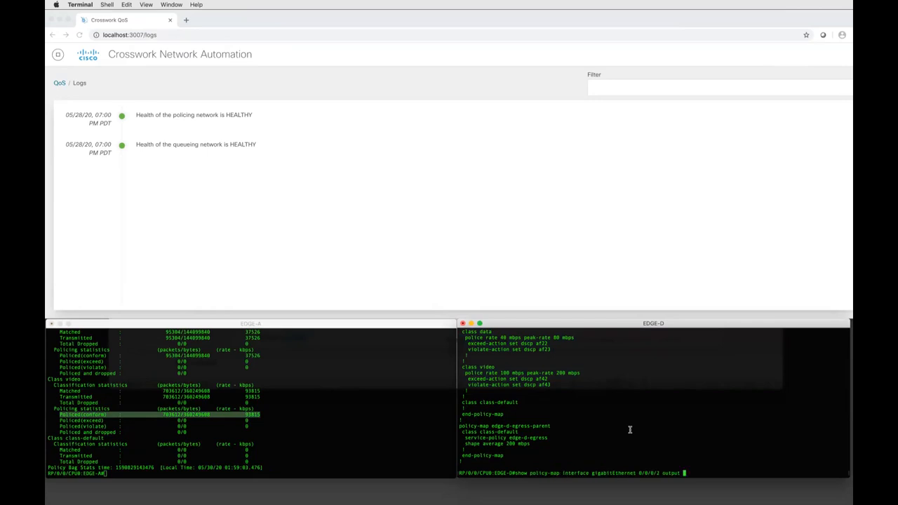
key("Return")
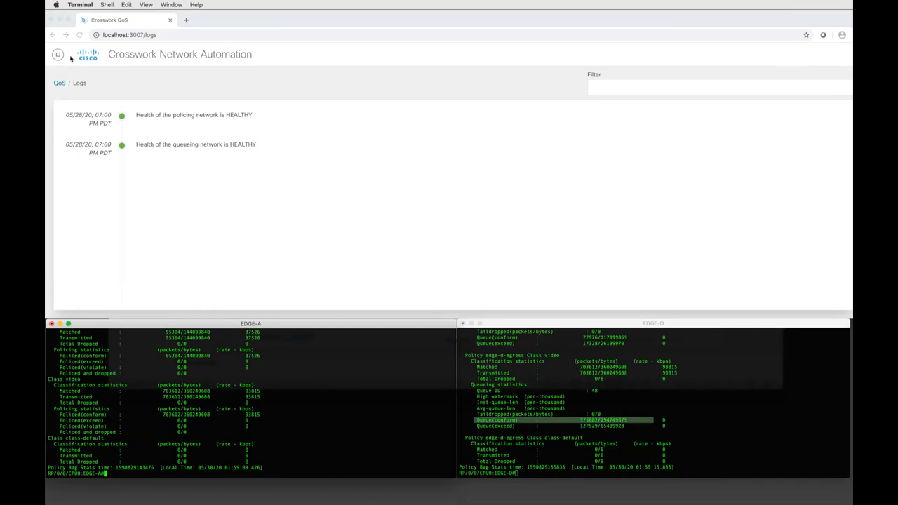
left_click(58, 54)
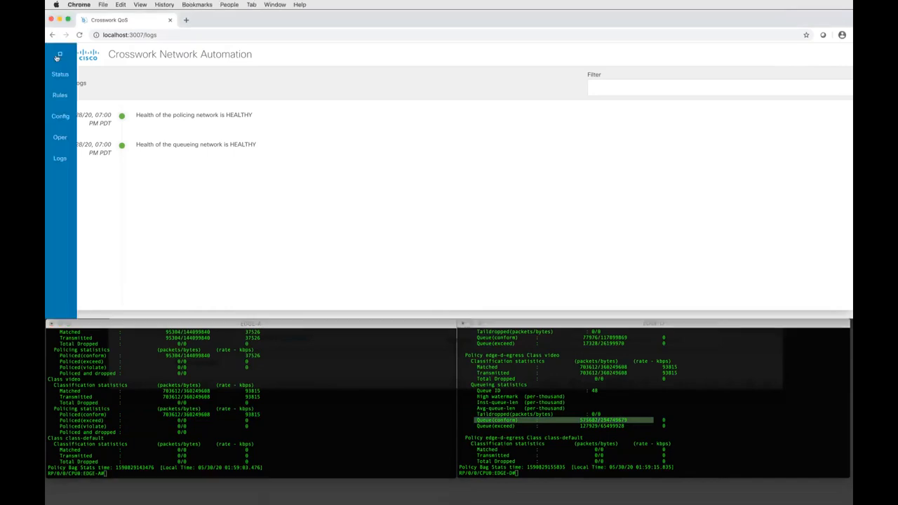
mouse_move(59, 74)
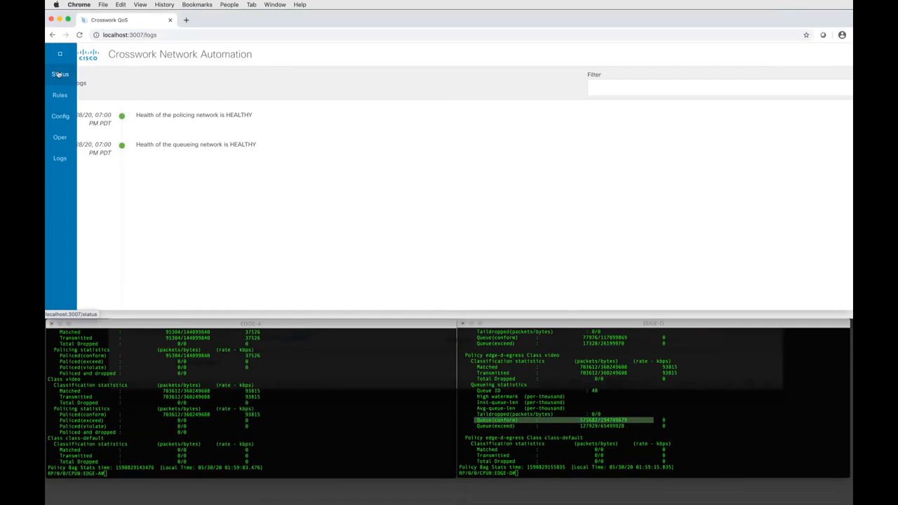
Open the QoS Status queues map showing network health 100.
left_click(59, 75)
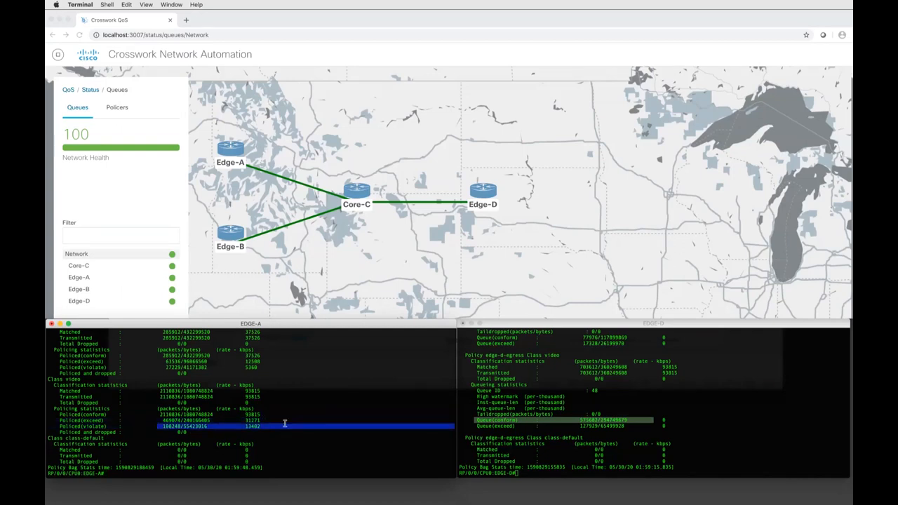
mouse_move(521, 403)
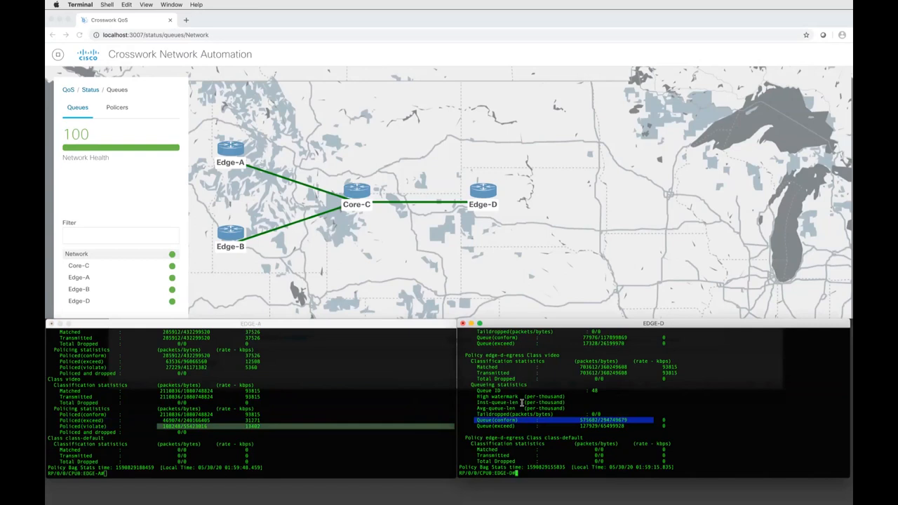
Re-run the EDGE-D 0/0/0/2 output policy-map command to compare Taildropped counters.
type("show policy-map interface gigabitEthernet 0/0/0/2 output")
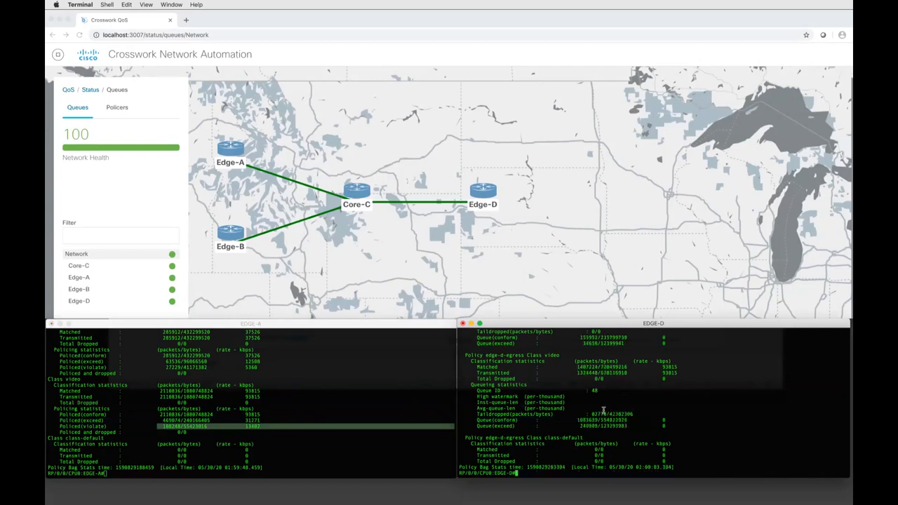
type("show policy-map interface gigabitEthernet 0/0/0/2 output")
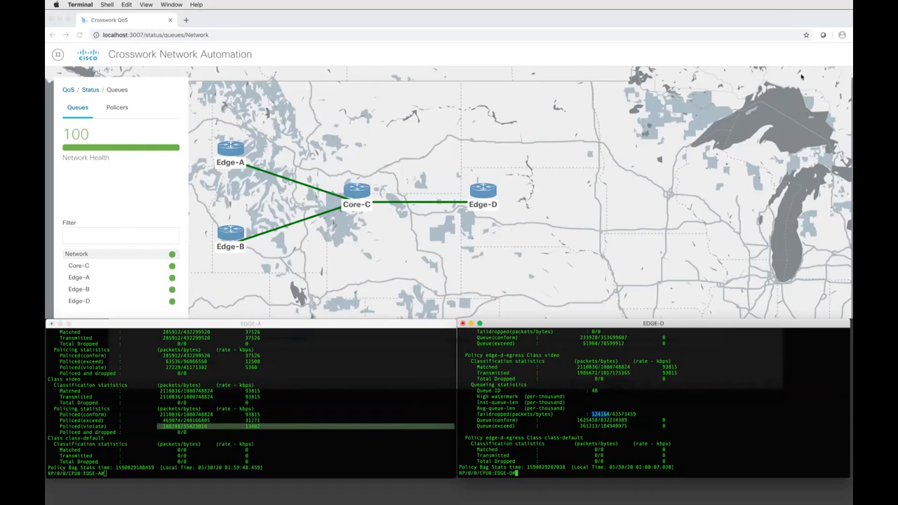
mouse_move(685, 53)
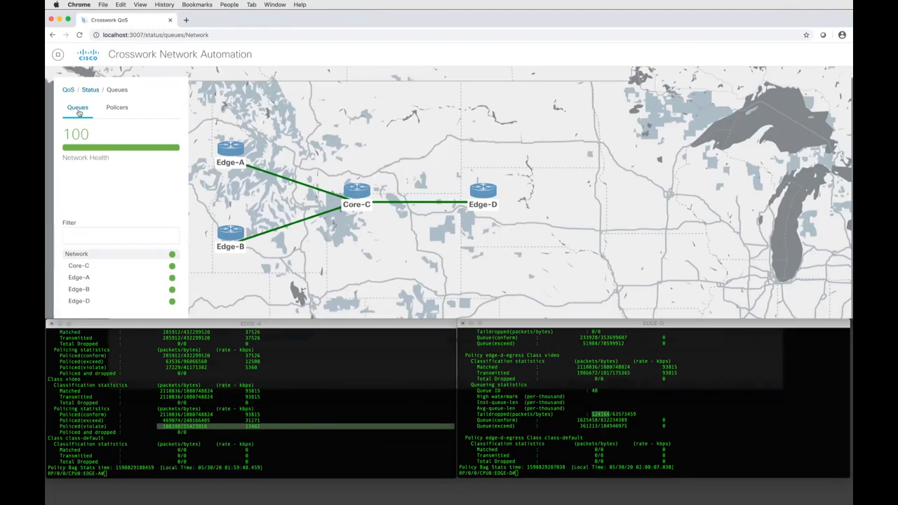
Check Edge-A's red video policer, then view its egress queues at health 100.
left_click(79, 35)
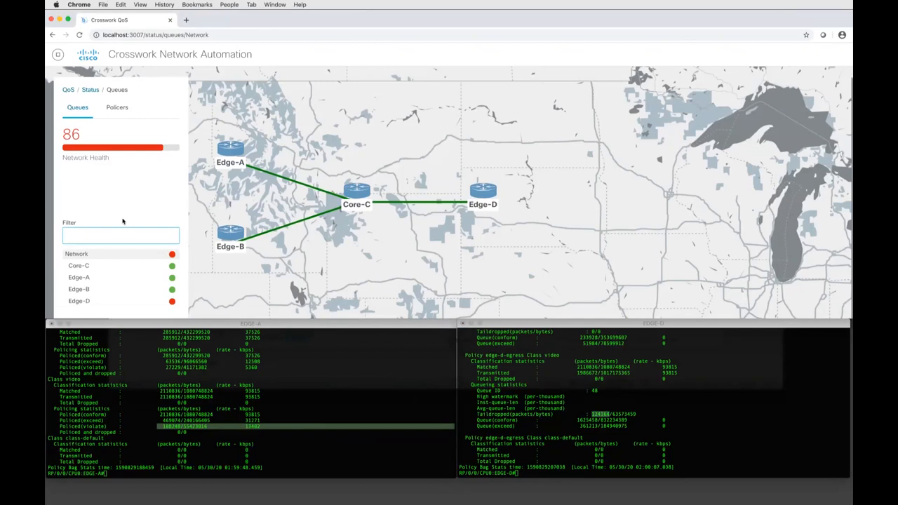
left_click(116, 108)
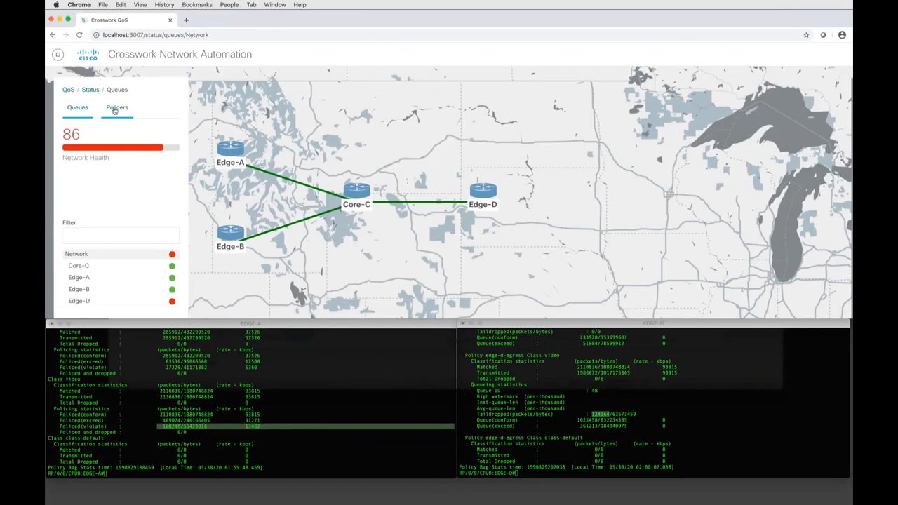
left_click(117, 108)
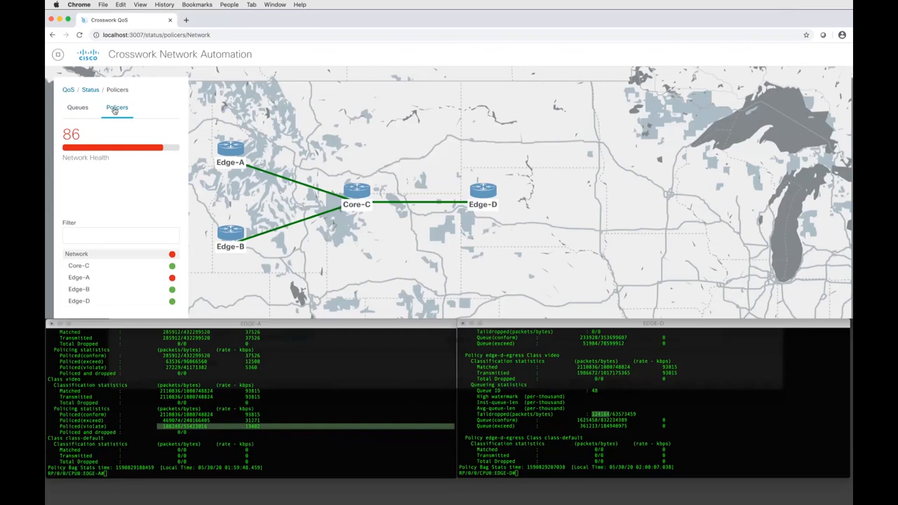
mouse_move(108, 202)
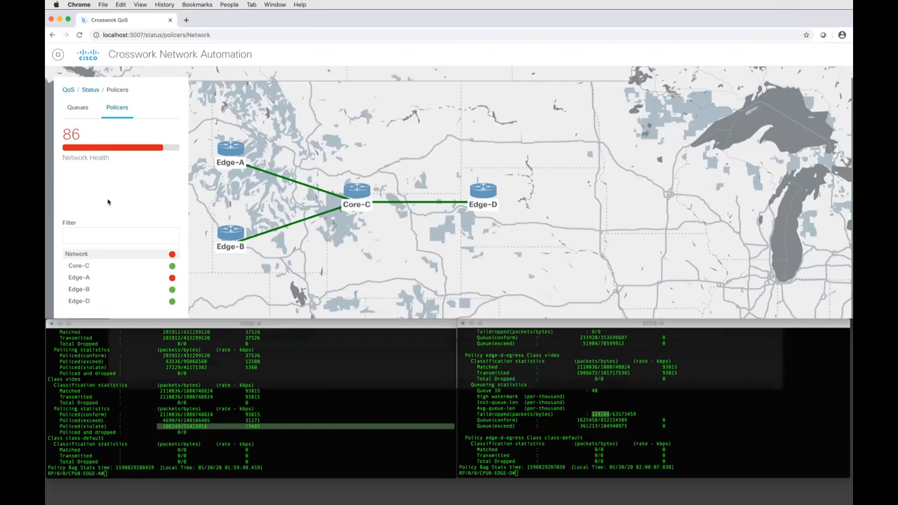
mouse_move(108, 188)
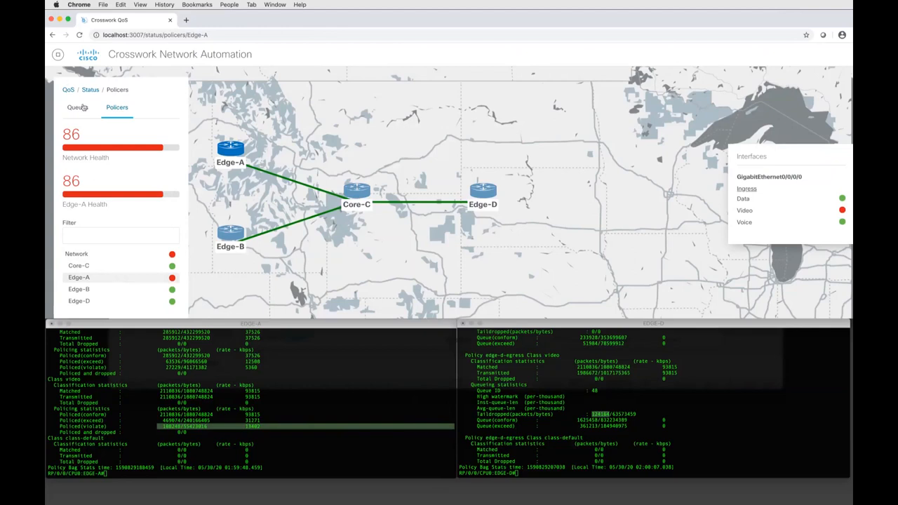
left_click(77, 107)
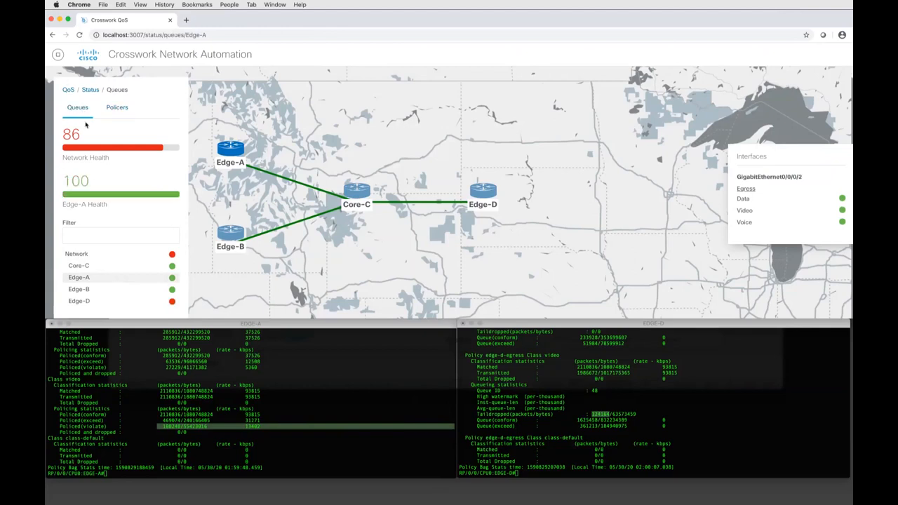
mouse_move(122, 307)
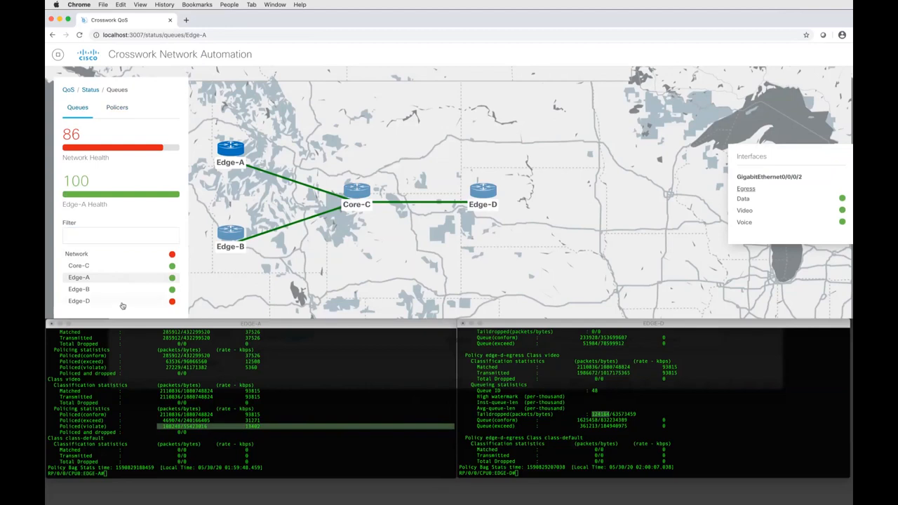
Choose Logs to read the Edge-A, Edge-D degradation and MR Rule #5 entries.
left_click(79, 300)
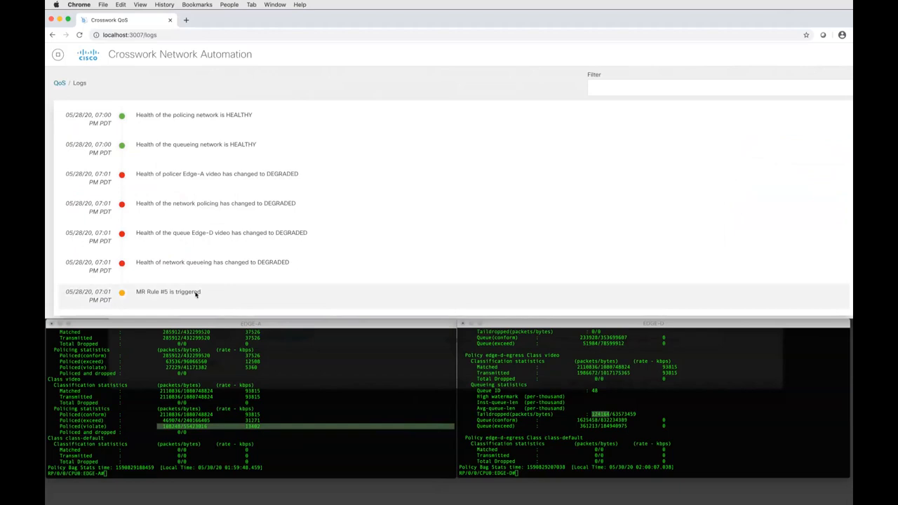
mouse_move(216, 389)
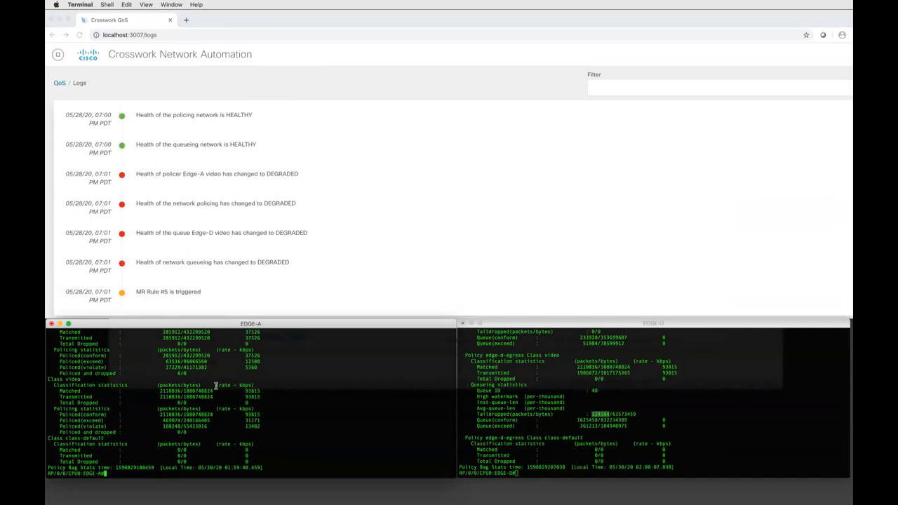
Run 'show policy-map interface gigabitEthernet 0/0/0/0 input' on EDGE-A to view policed video drops.
type("show policy-map interface gigabitEthernet 0/0/0/0 input")
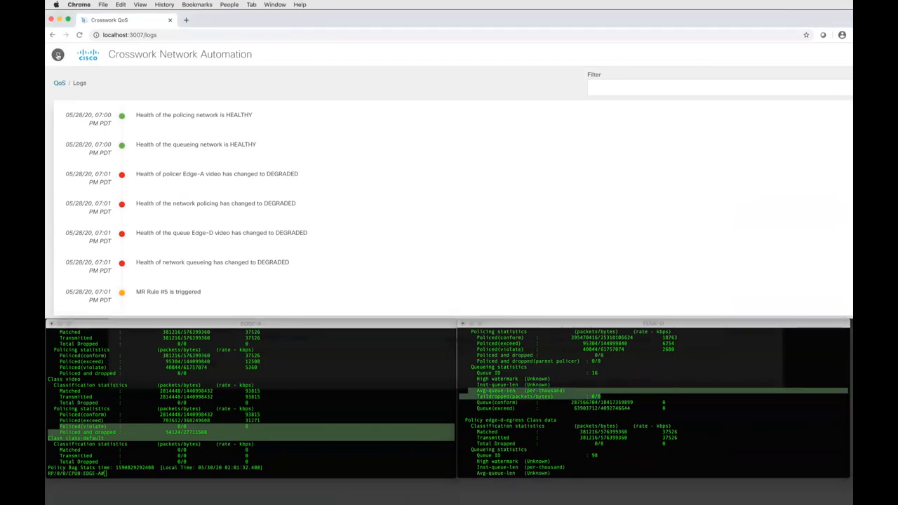
Check QoS Status: policer health 86 with Edge-A red, queue health 100 all green.
left_click(57, 54)
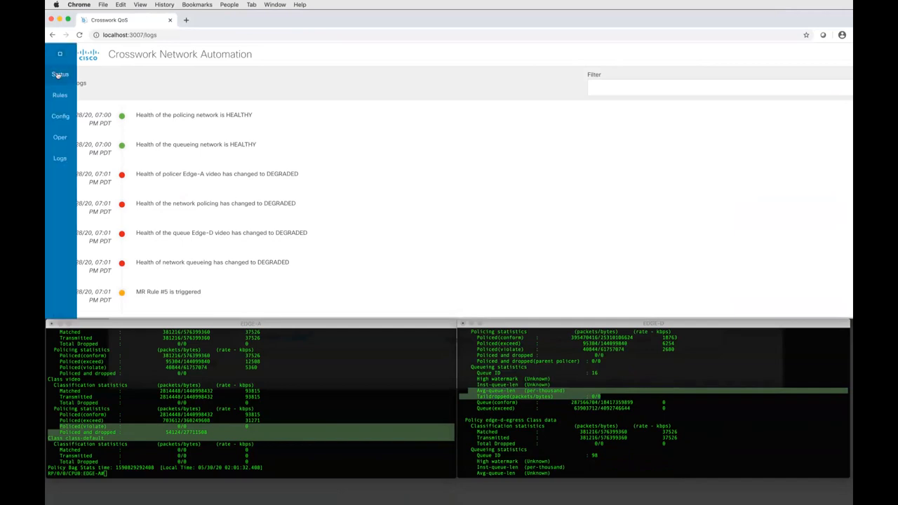
left_click(59, 73)
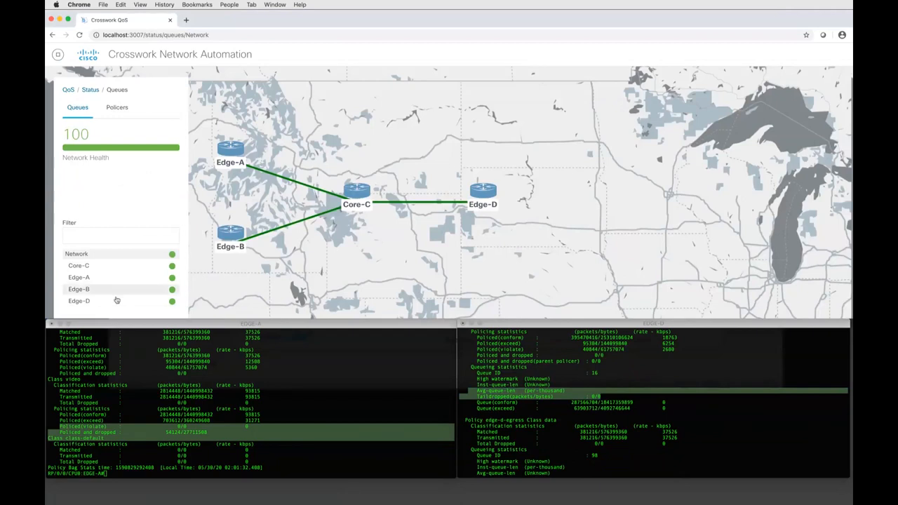
left_click(116, 107)
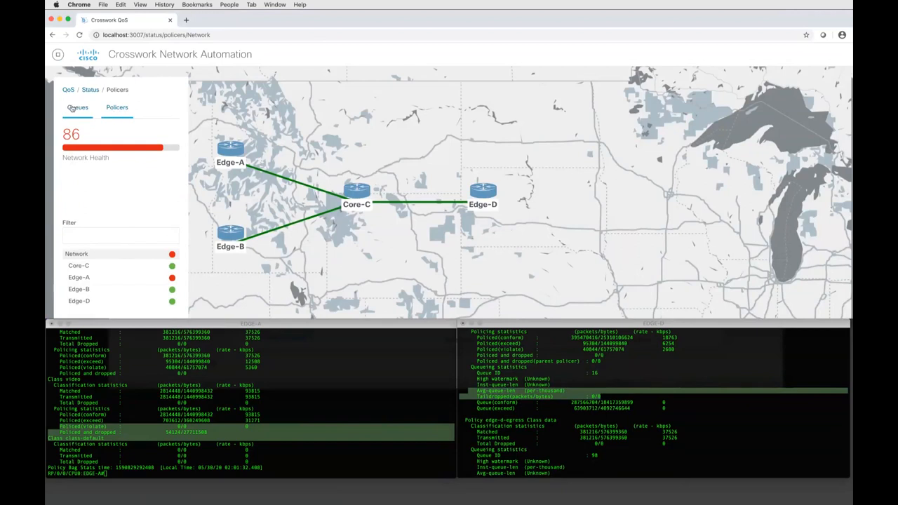
left_click(77, 106)
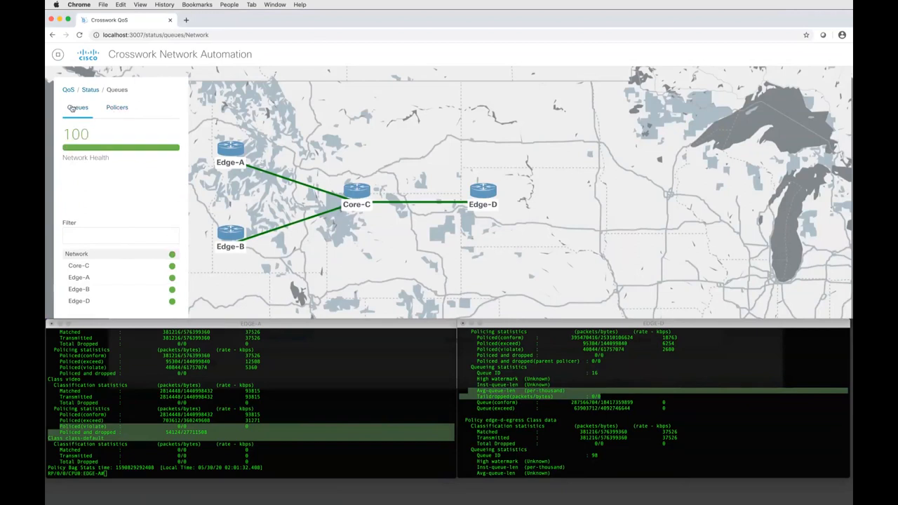